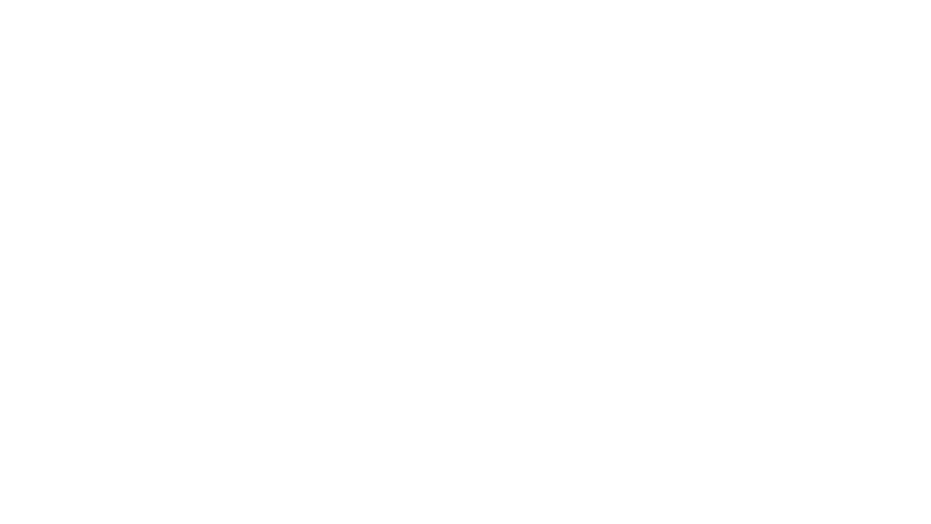
type("Guide to")
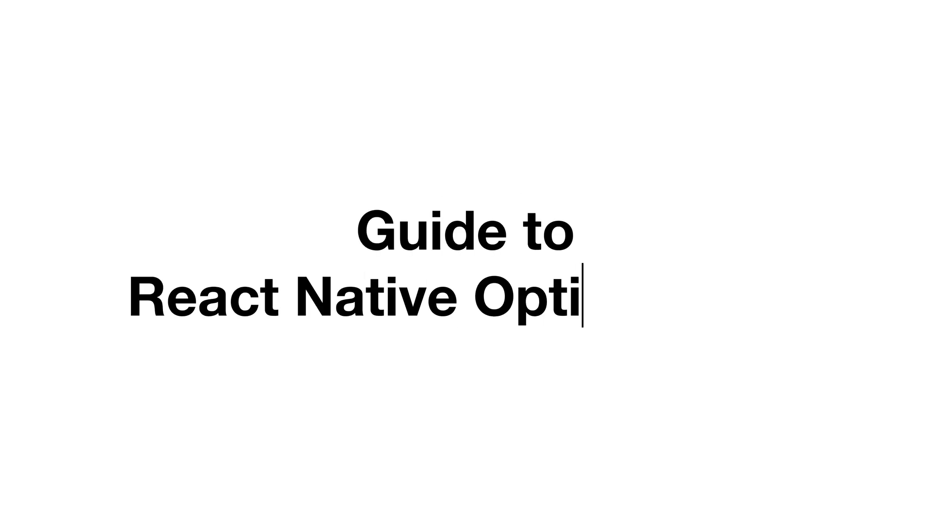
type("misation")
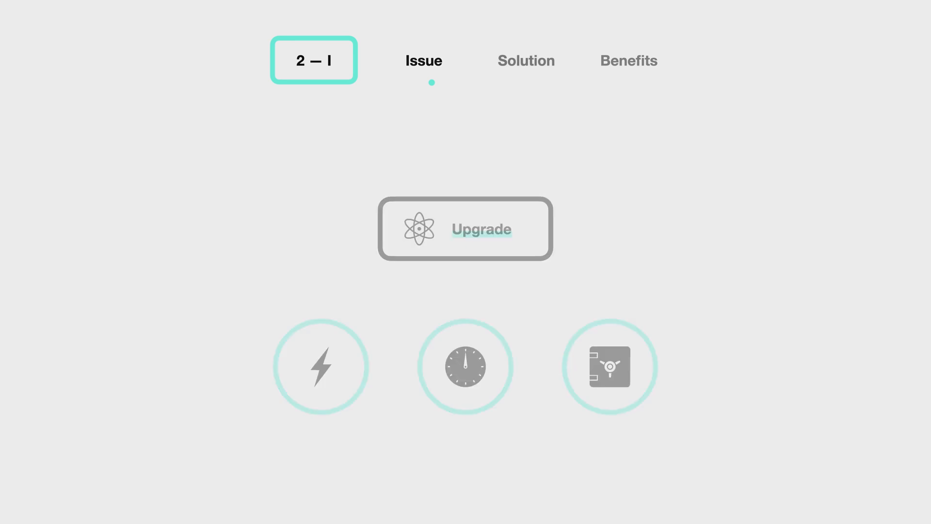
left_click(525, 60)
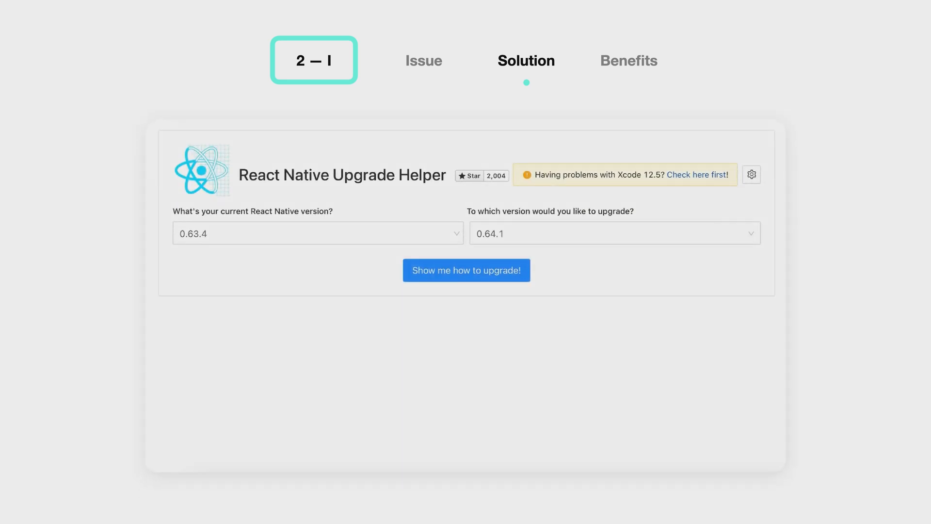
left_click(465, 270)
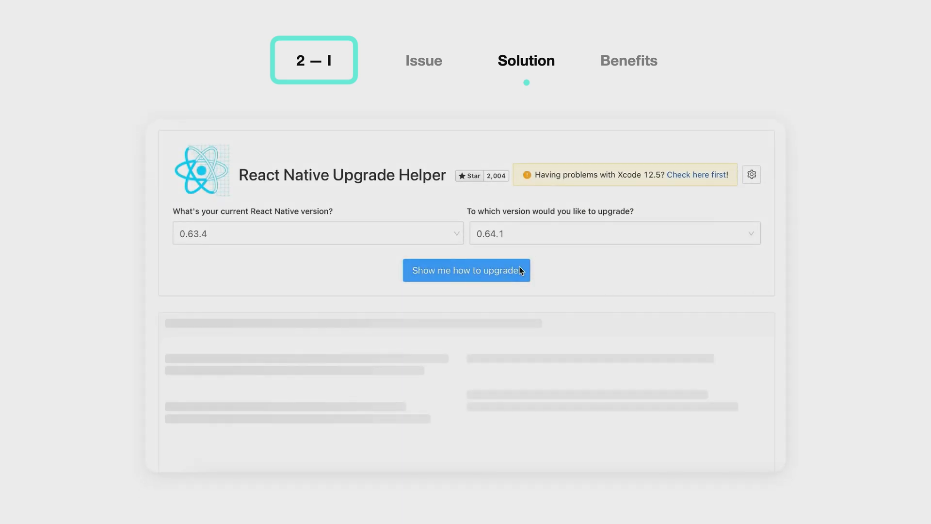
left_click(466, 270)
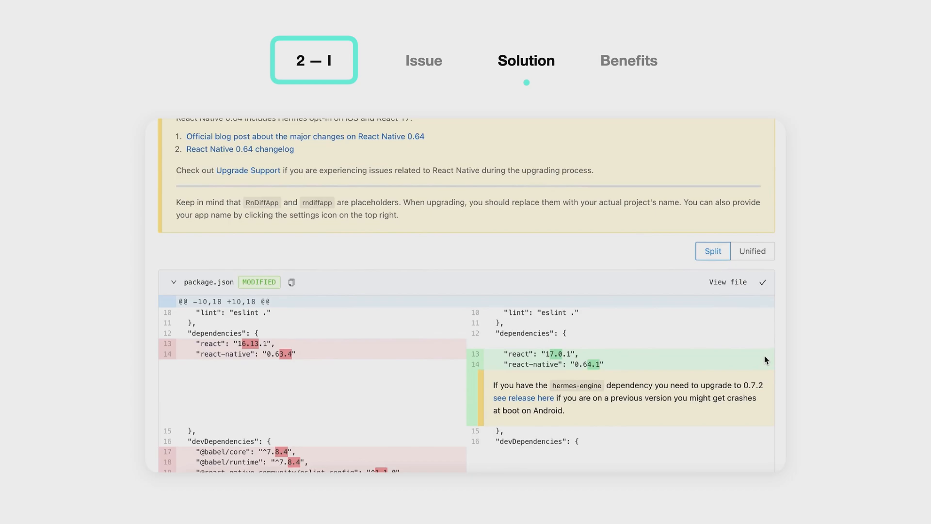
scroll("down", 3)
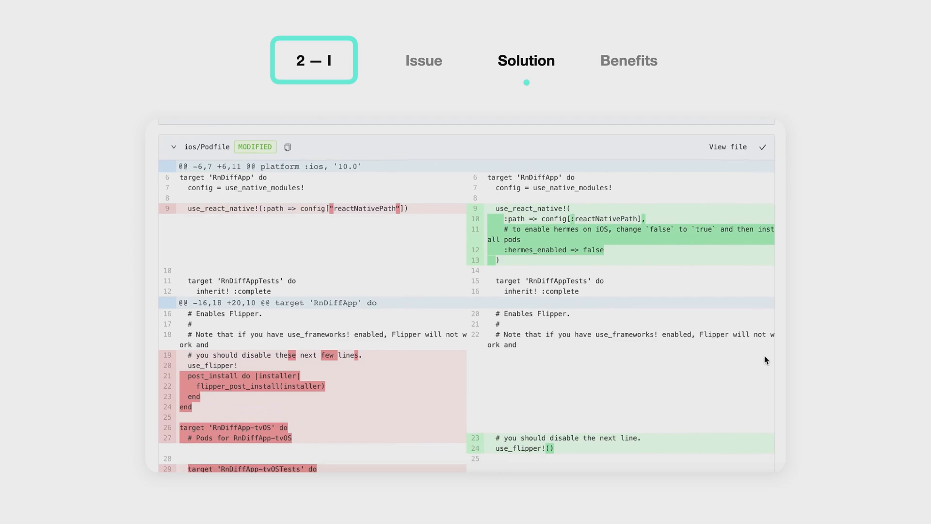
left_click(628, 61)
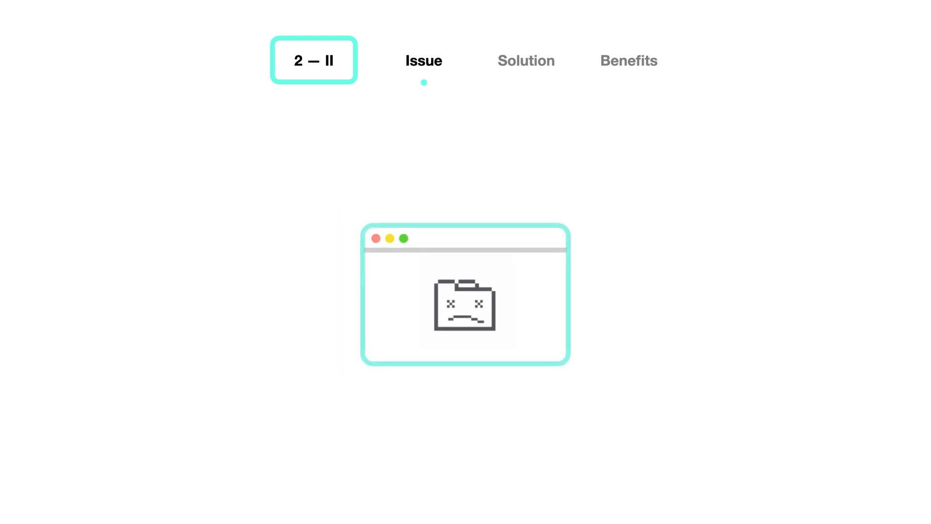
left_click(525, 61)
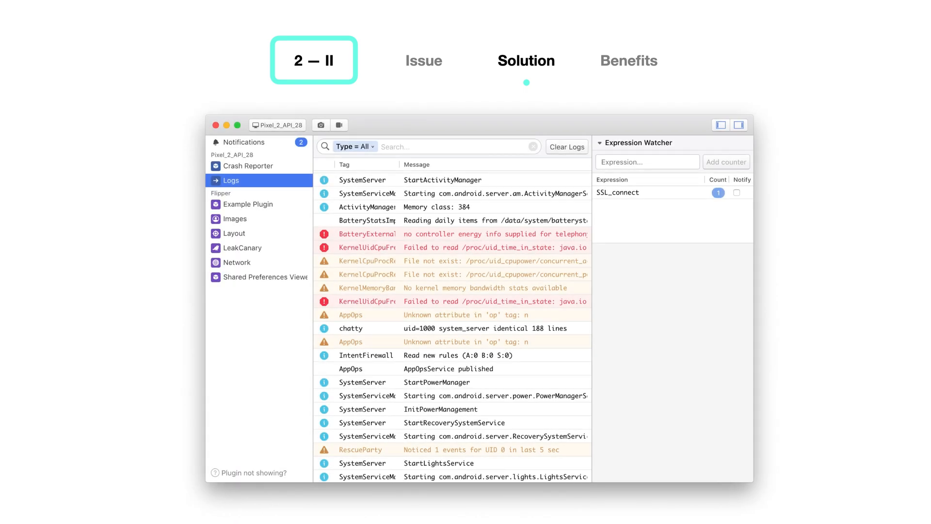
left_click(234, 233)
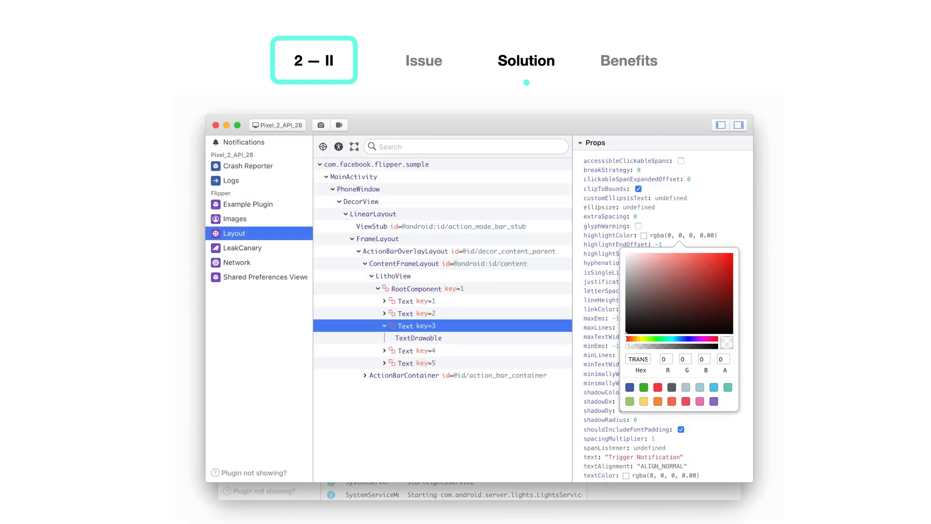
left_click(237, 261)
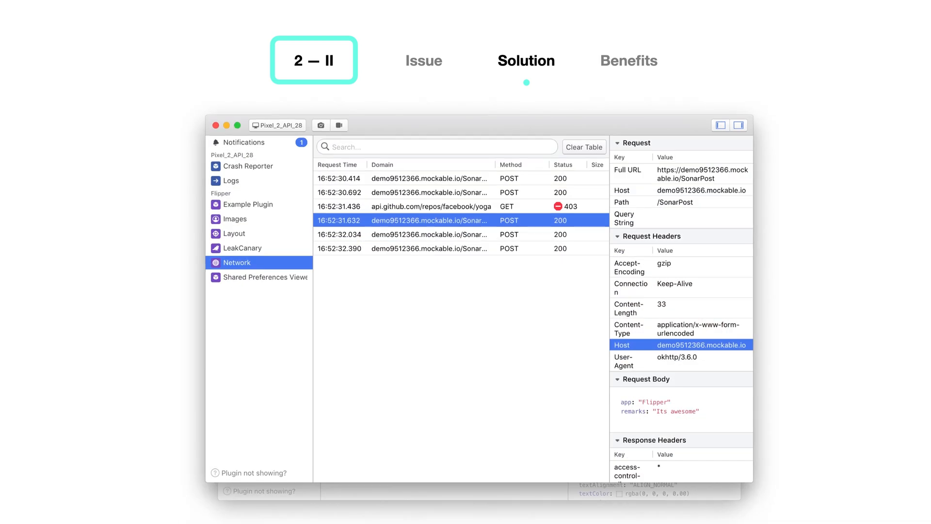
left_click(247, 166)
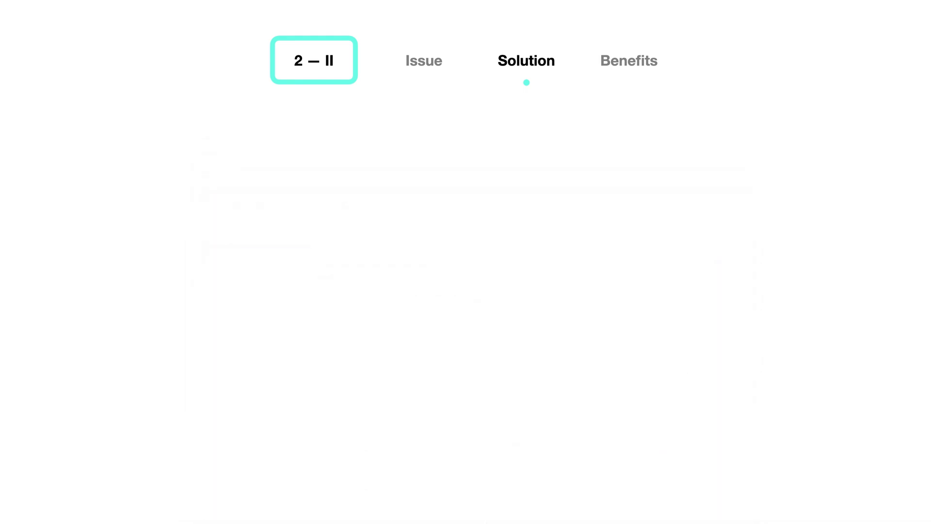
left_click(628, 61)
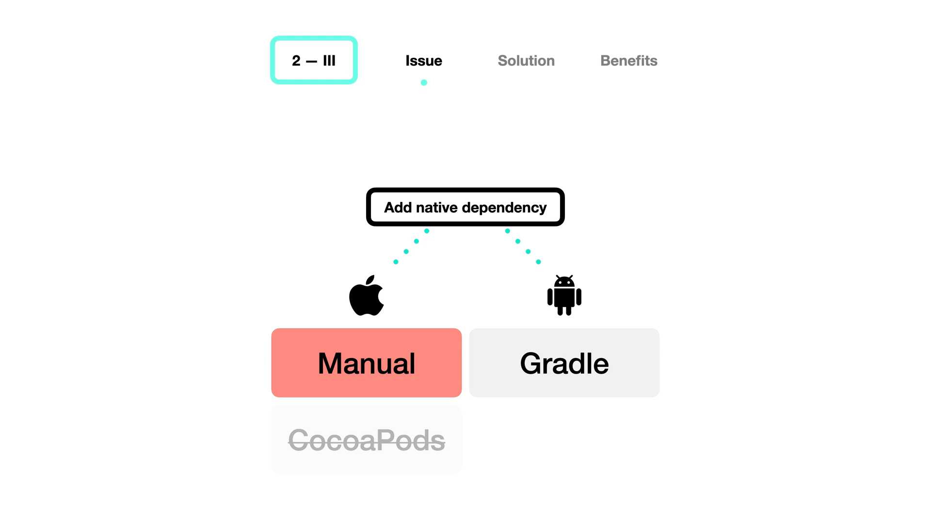
left_click(365, 363)
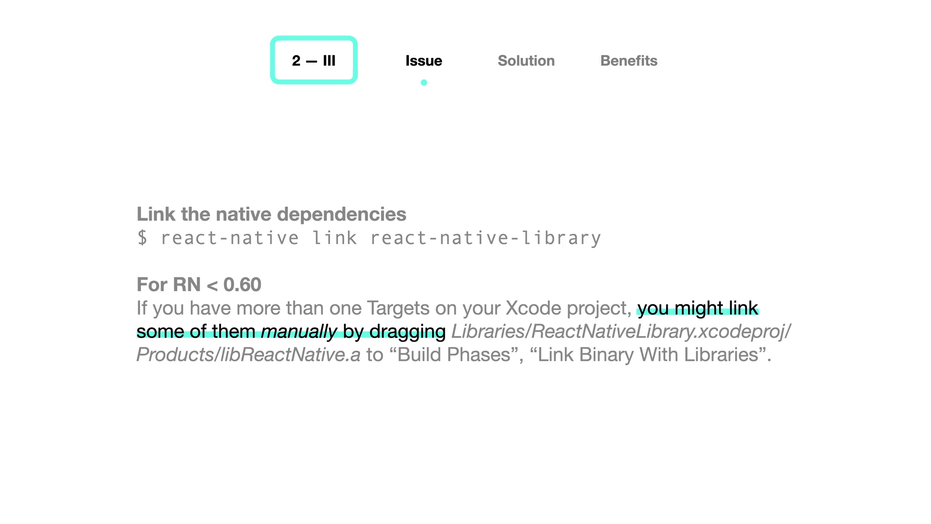
left_click(524, 60)
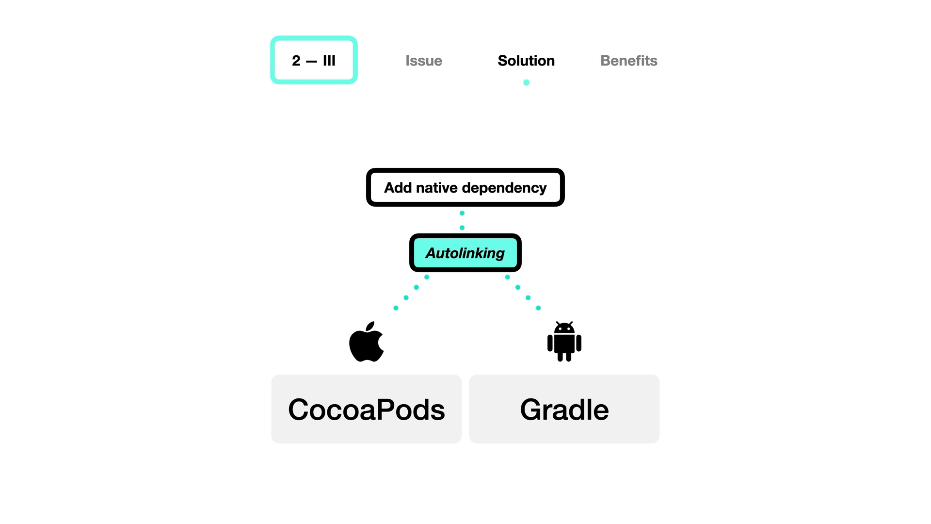
left_click(629, 61)
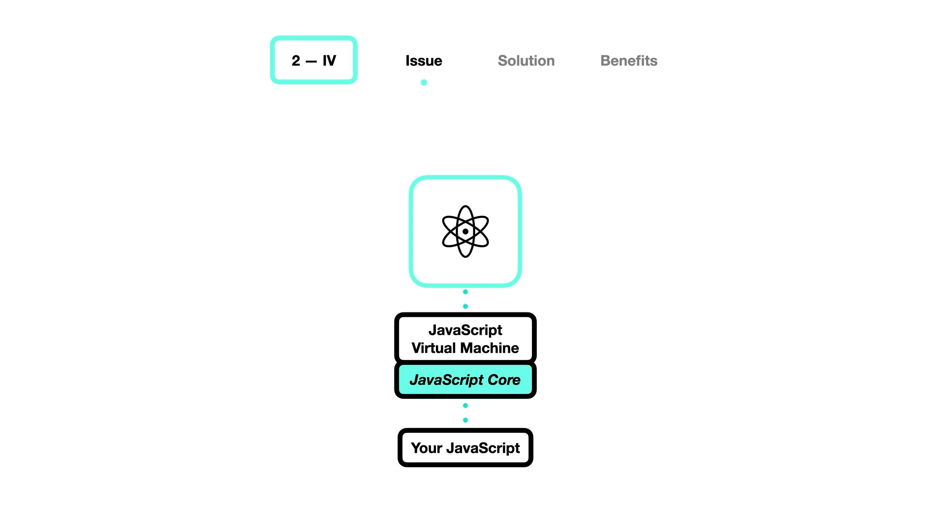
left_click(524, 60)
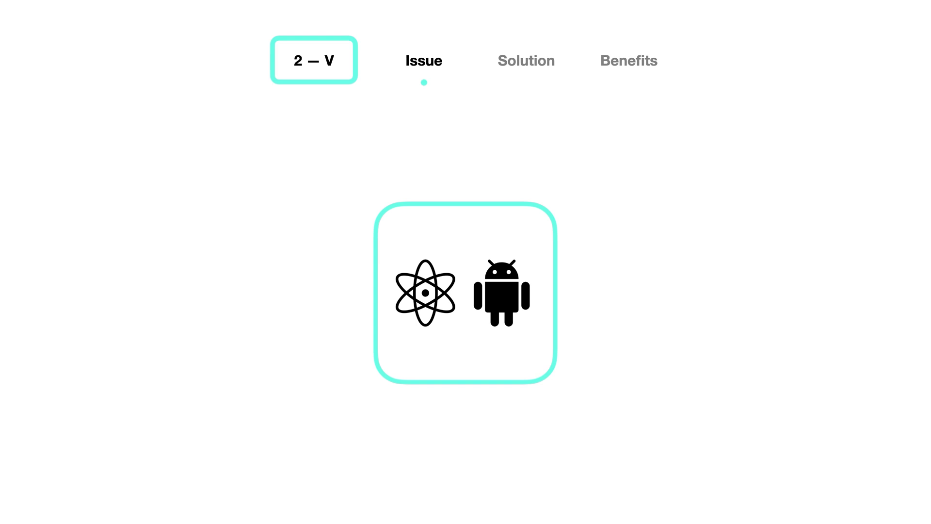
left_click(525, 60)
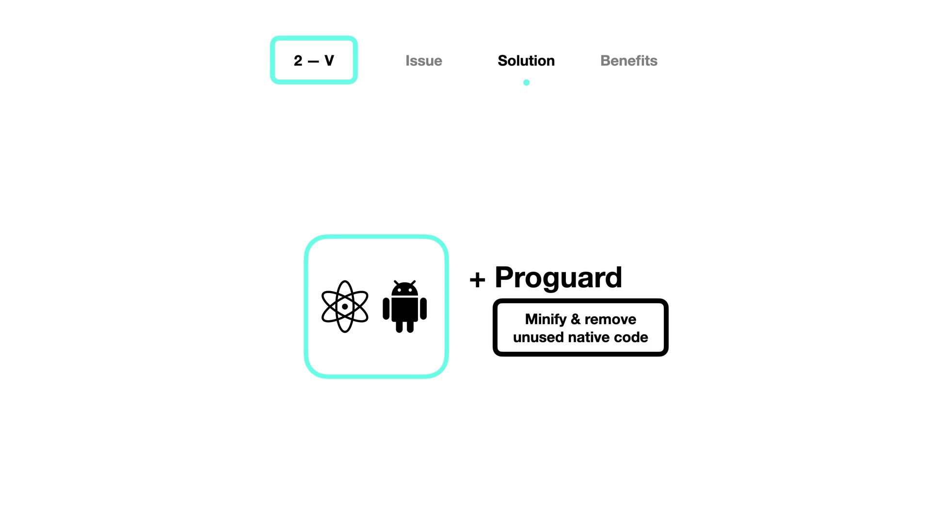
left_click(628, 60)
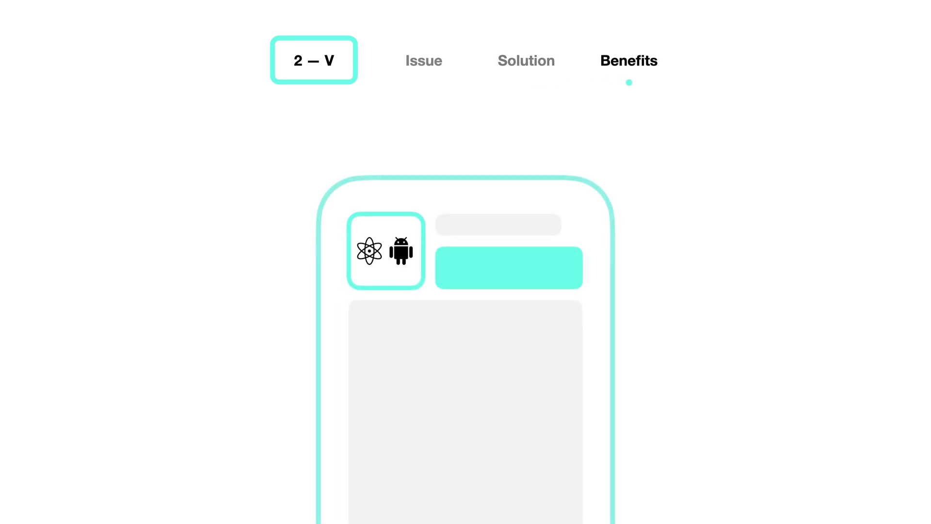